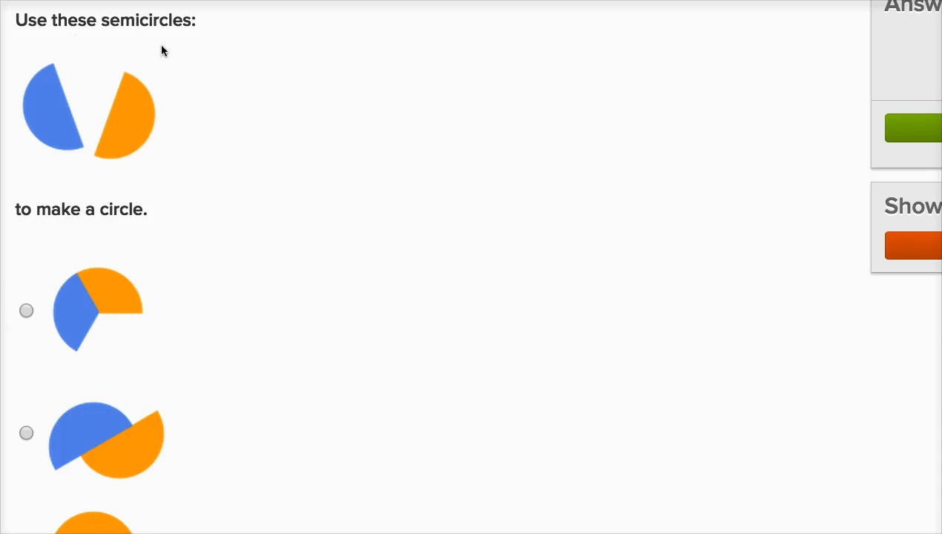
pyautogui.moveTo(103, 25)
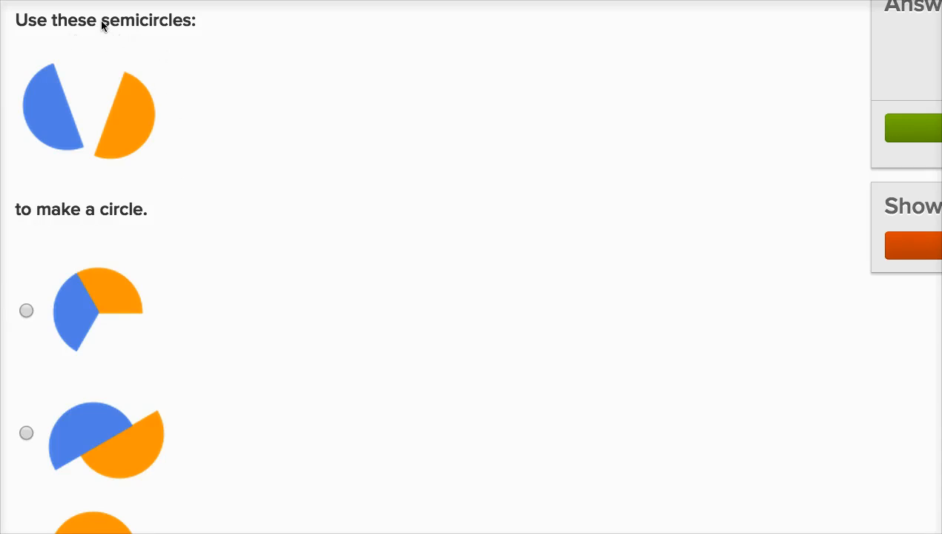
# Step: Select the third choice, orange and blue semicircles joined into a full circle
pyautogui.doubleClick(119, 20)
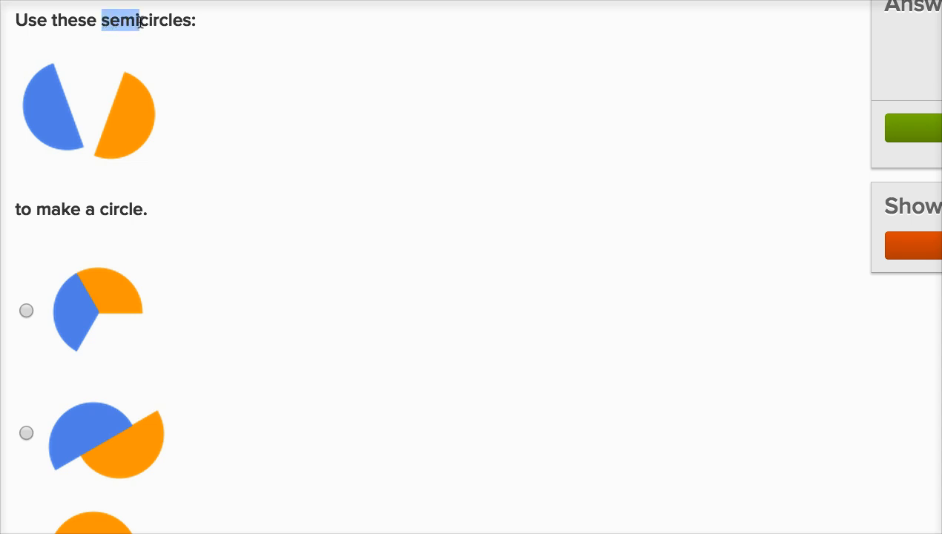
pyautogui.moveTo(133, 119)
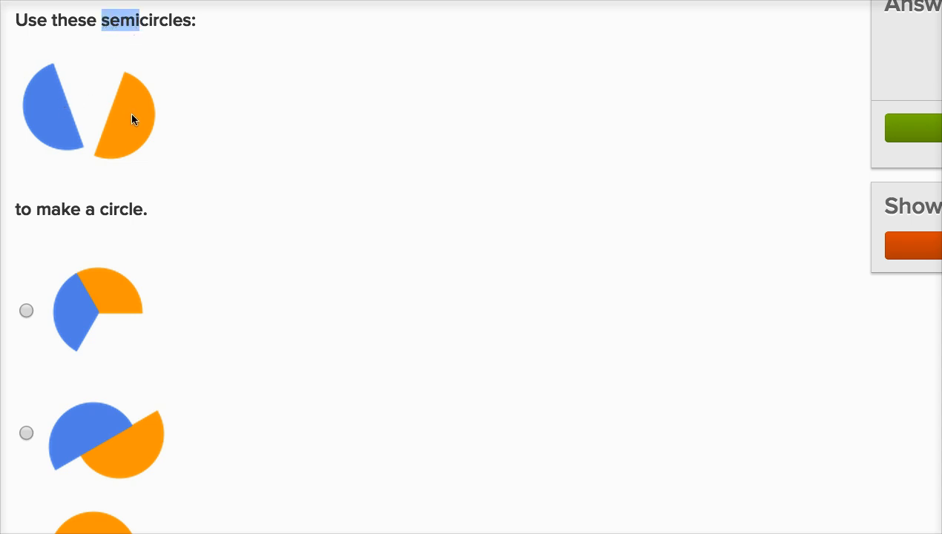
pyautogui.moveTo(55, 134)
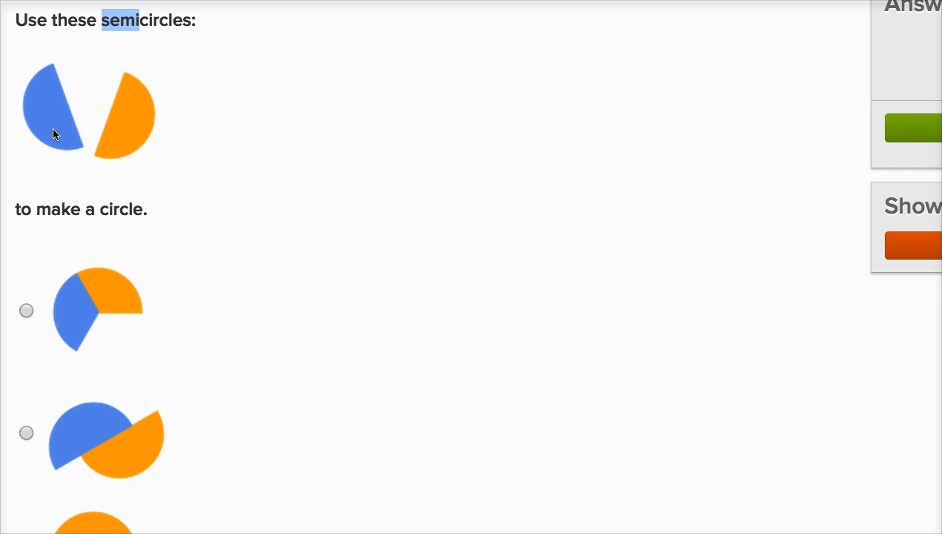
pyautogui.moveTo(73, 129)
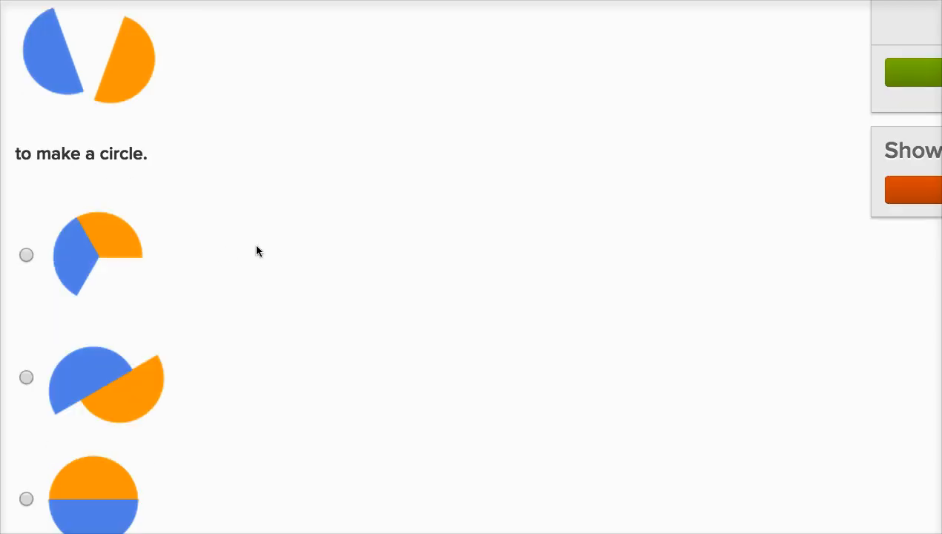
pyautogui.scroll(-3)
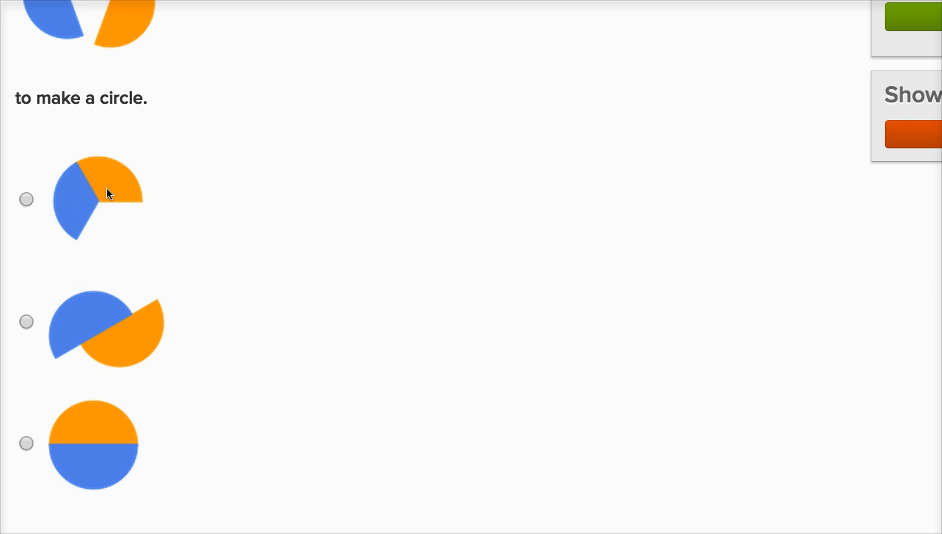
pyautogui.scroll(-3)
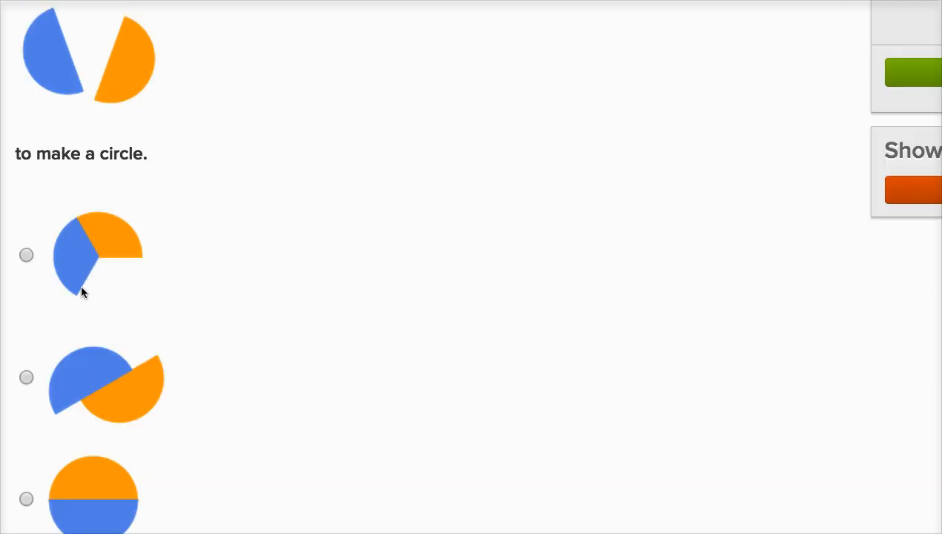
pyautogui.moveTo(115, 252)
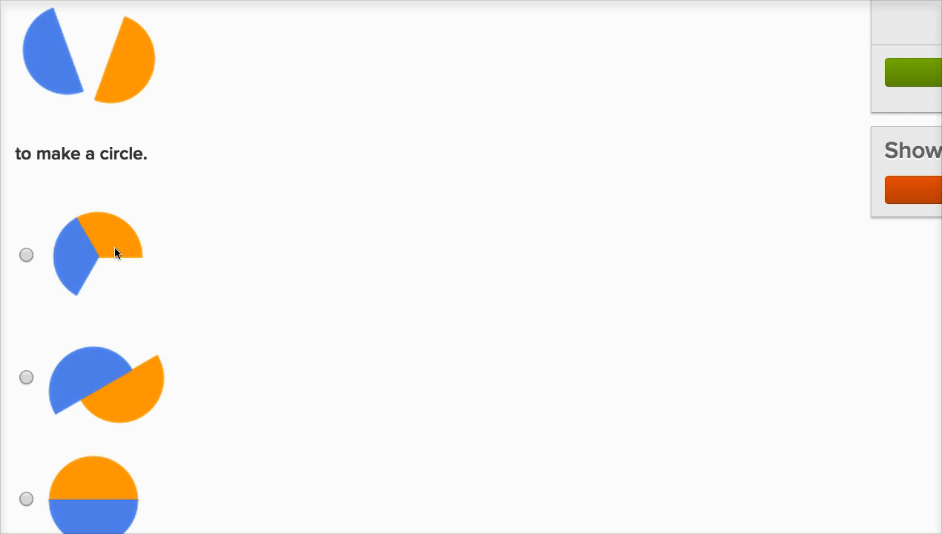
pyautogui.scroll(3)
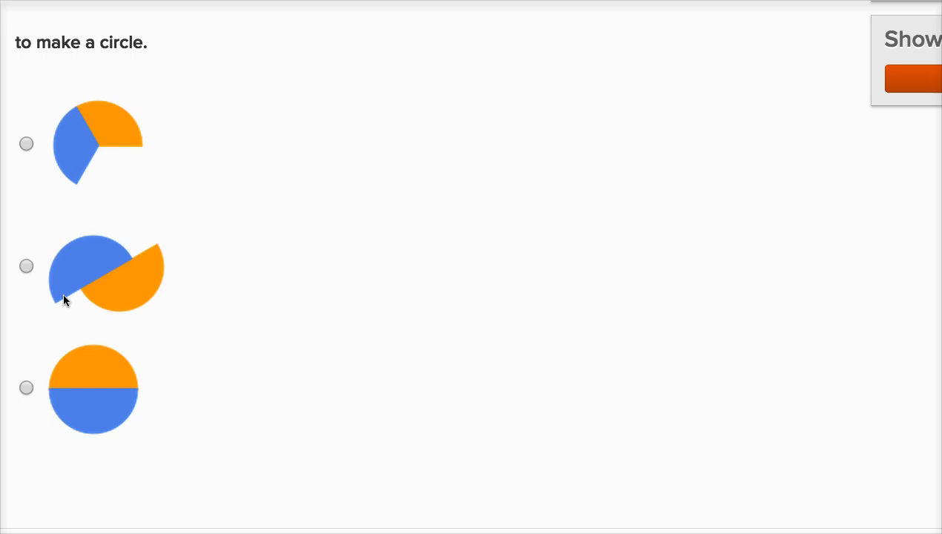
pyautogui.moveTo(139, 276)
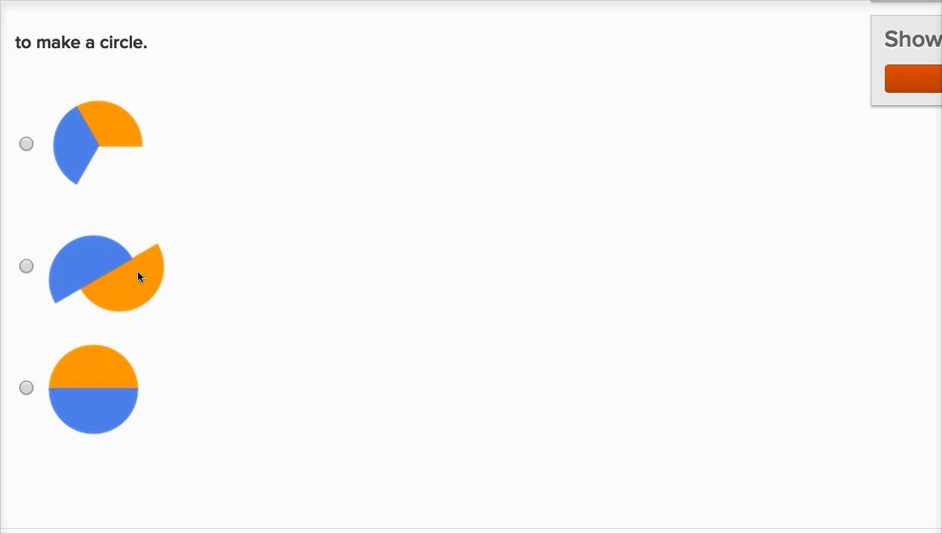
pyautogui.moveTo(102, 284)
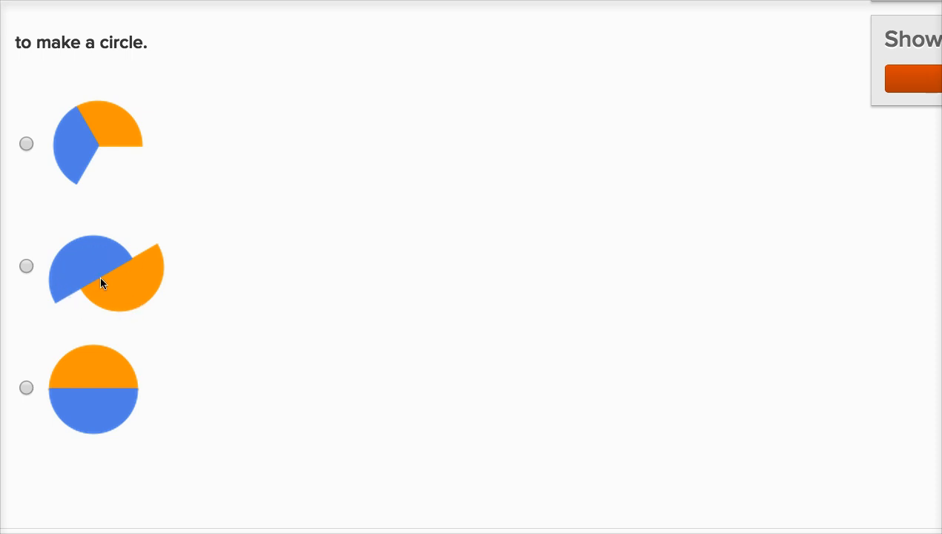
pyautogui.moveTo(92, 365)
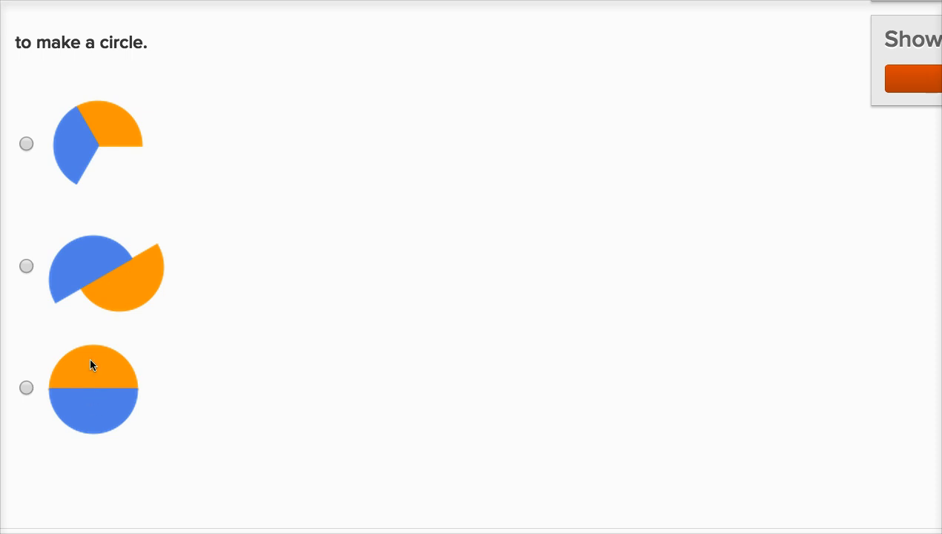
pyautogui.moveTo(89, 387)
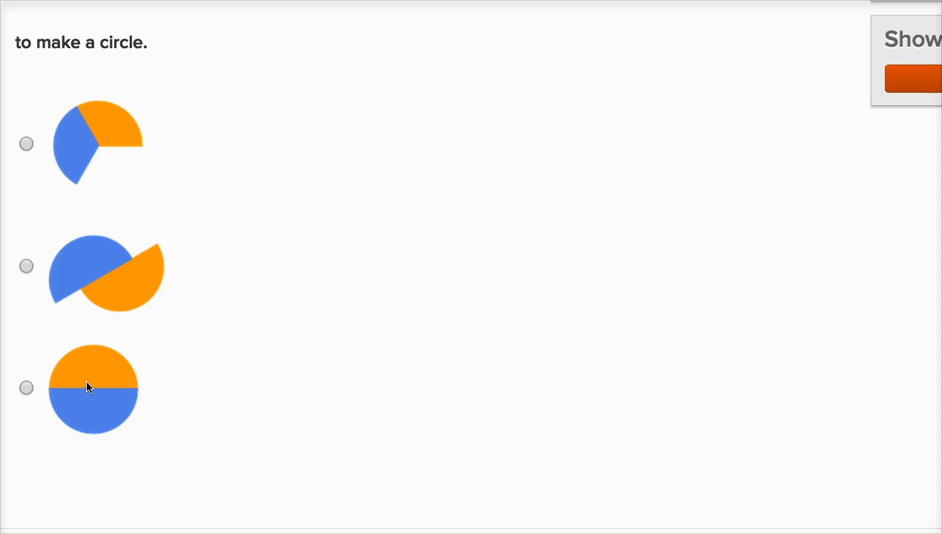
pyautogui.moveTo(68, 362)
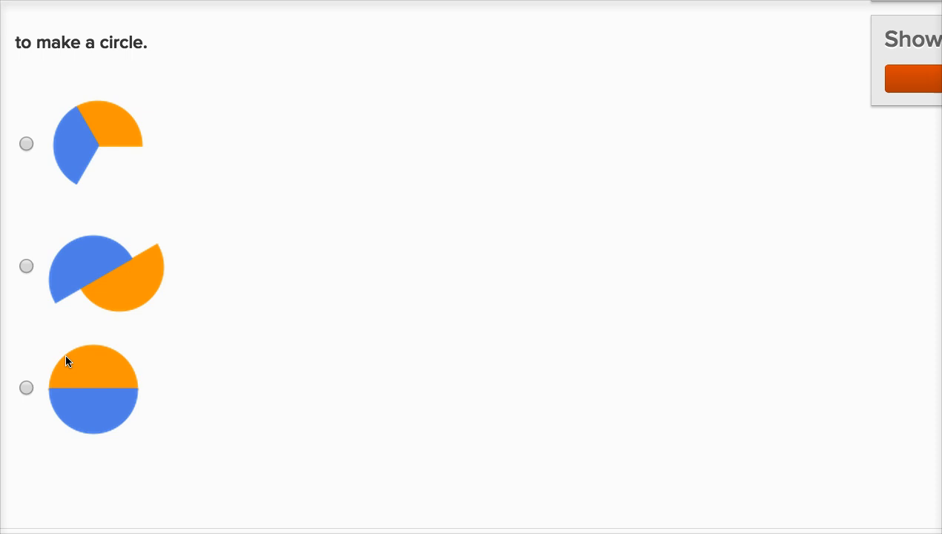
pyautogui.moveTo(127, 354)
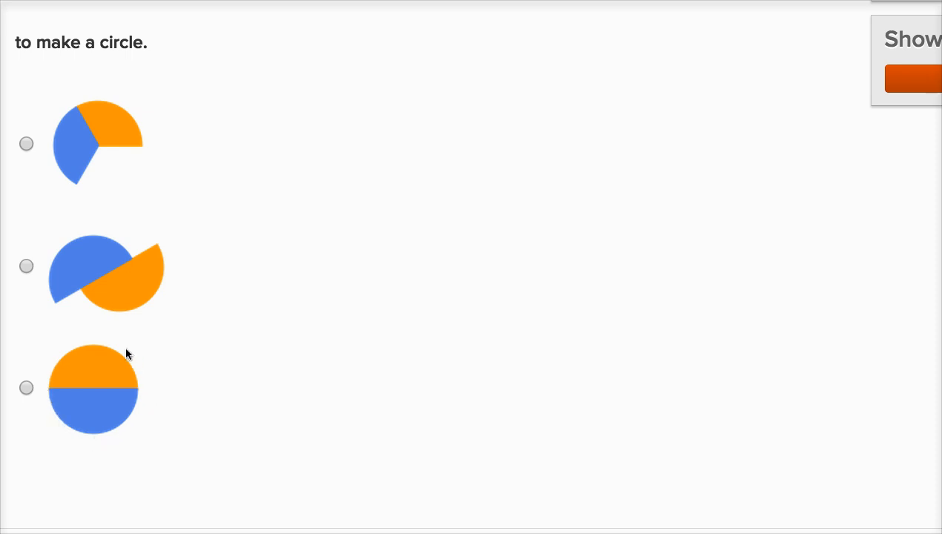
pyautogui.click(27, 387)
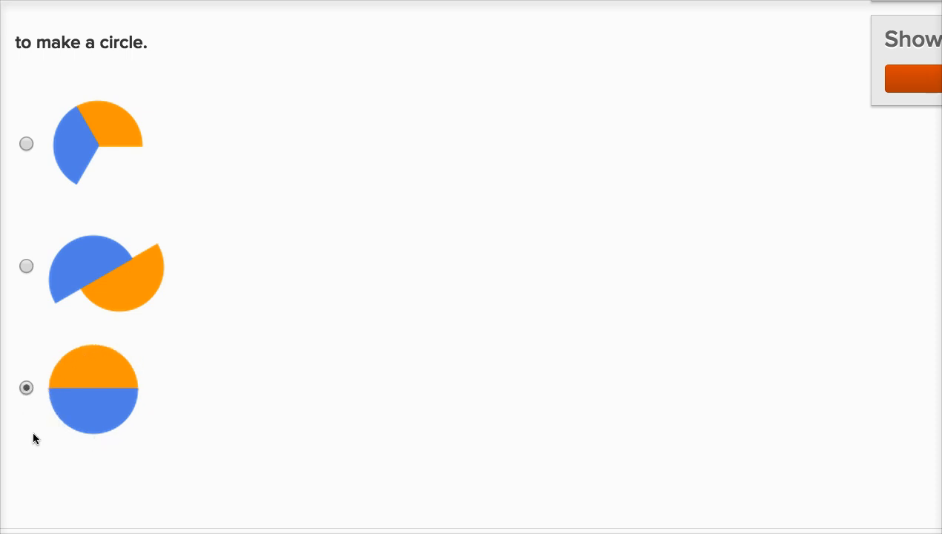
pyautogui.scroll(3)
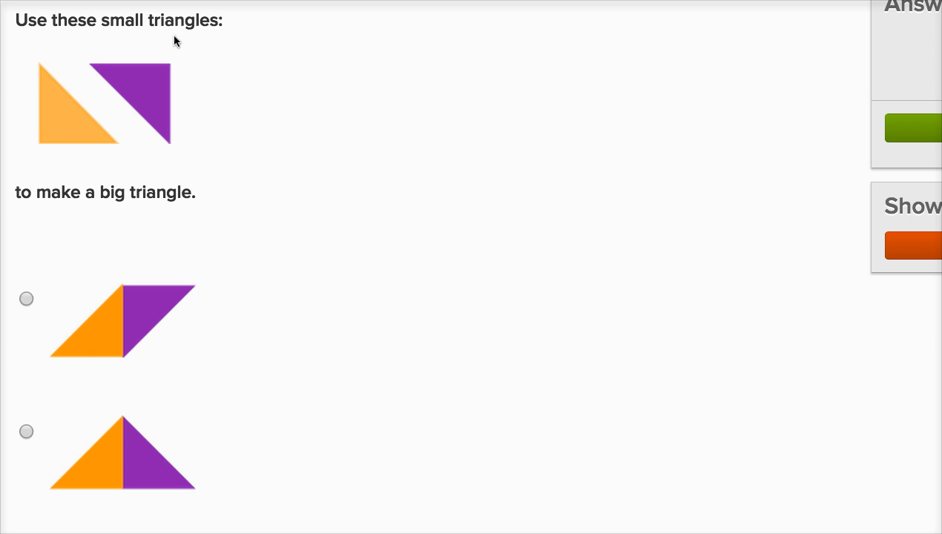
pyautogui.moveTo(134, 216)
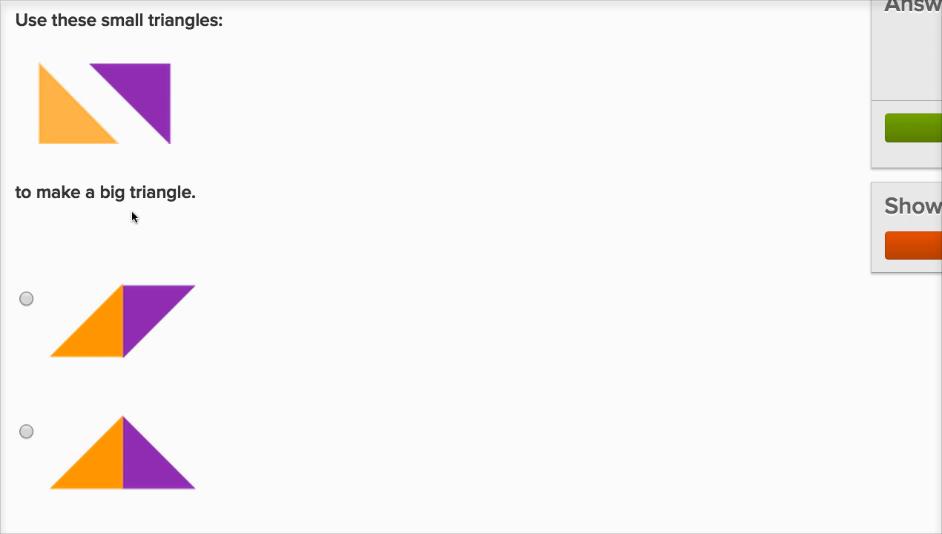
# Step: Select the second choice, orange and purple triangles joined into one big triangle
pyautogui.scroll(-3)
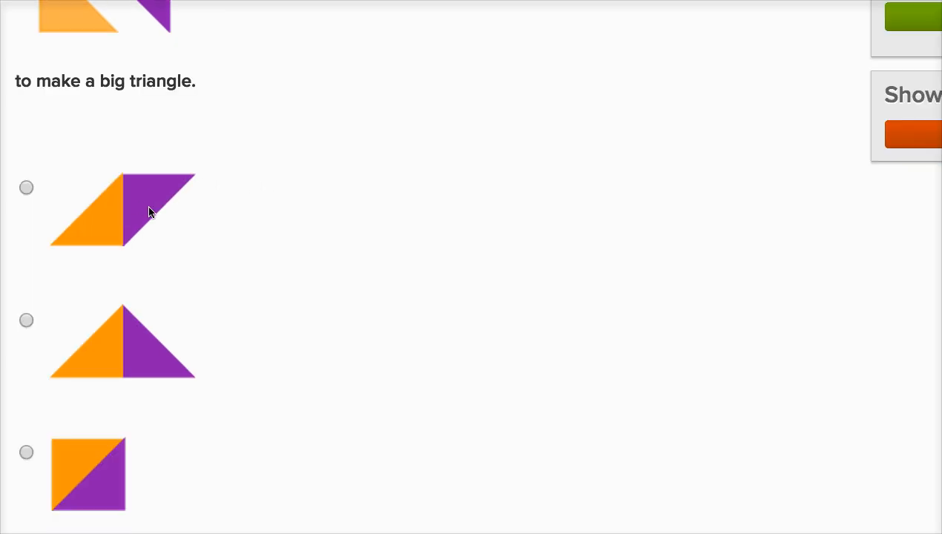
pyautogui.moveTo(121, 209)
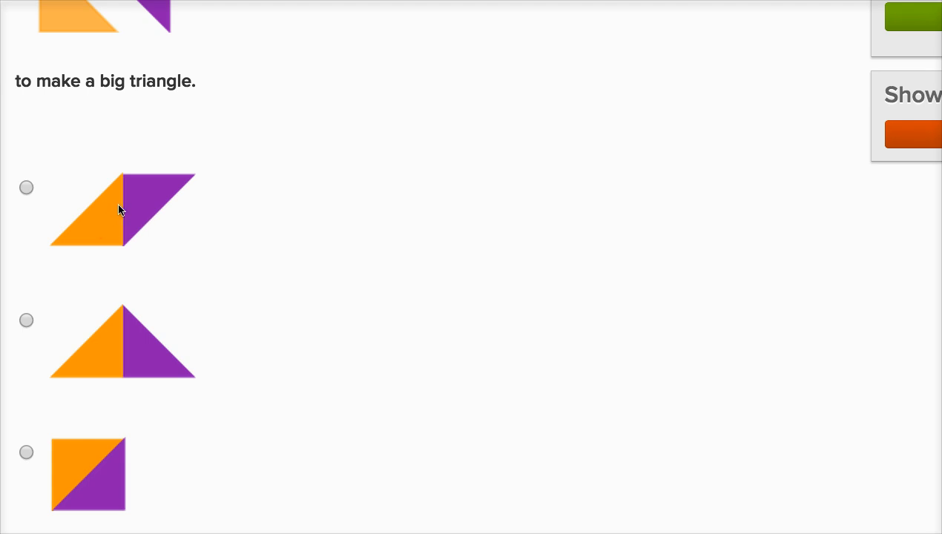
pyautogui.moveTo(87, 227)
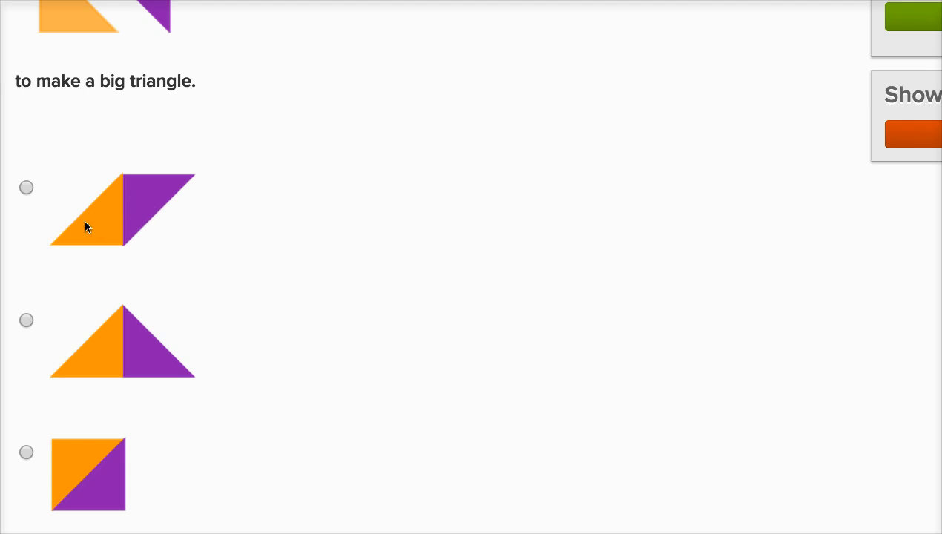
pyautogui.moveTo(89, 267)
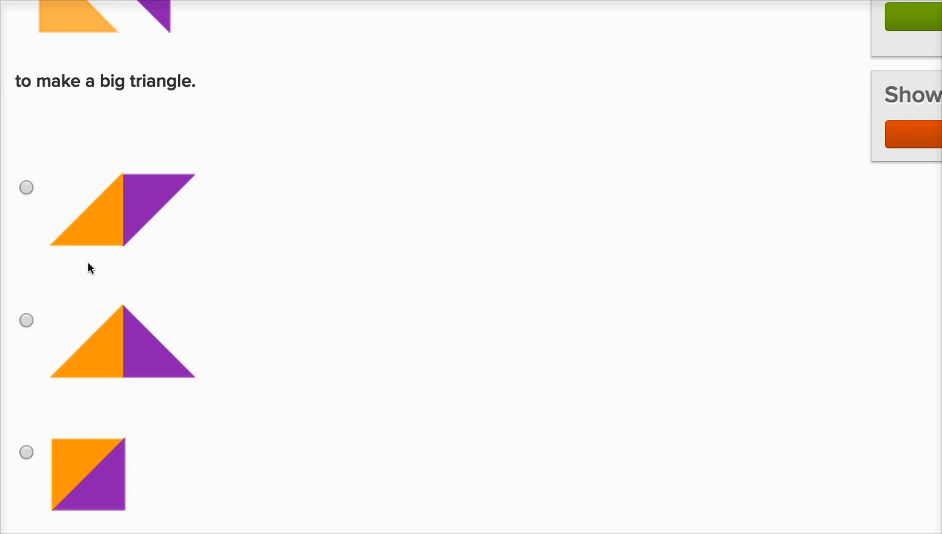
pyautogui.moveTo(111, 364)
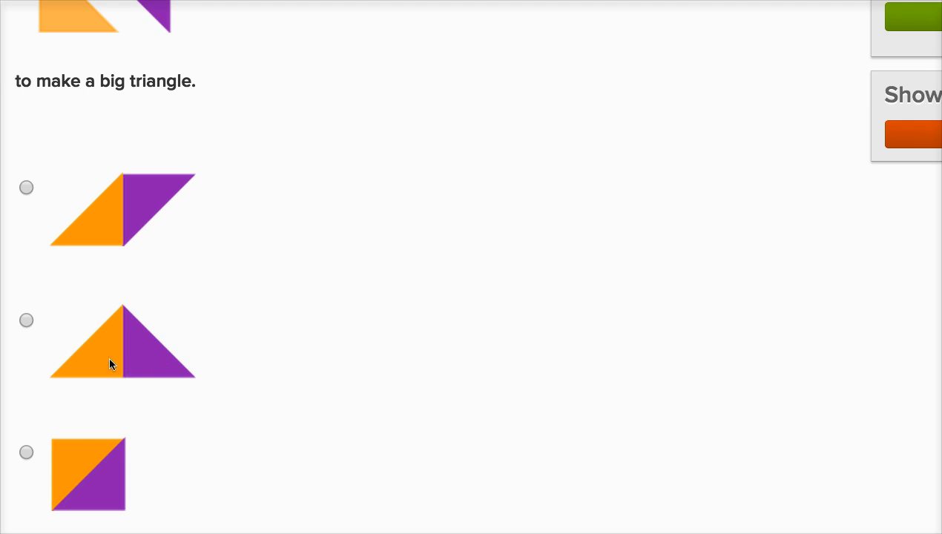
pyautogui.moveTo(125, 321)
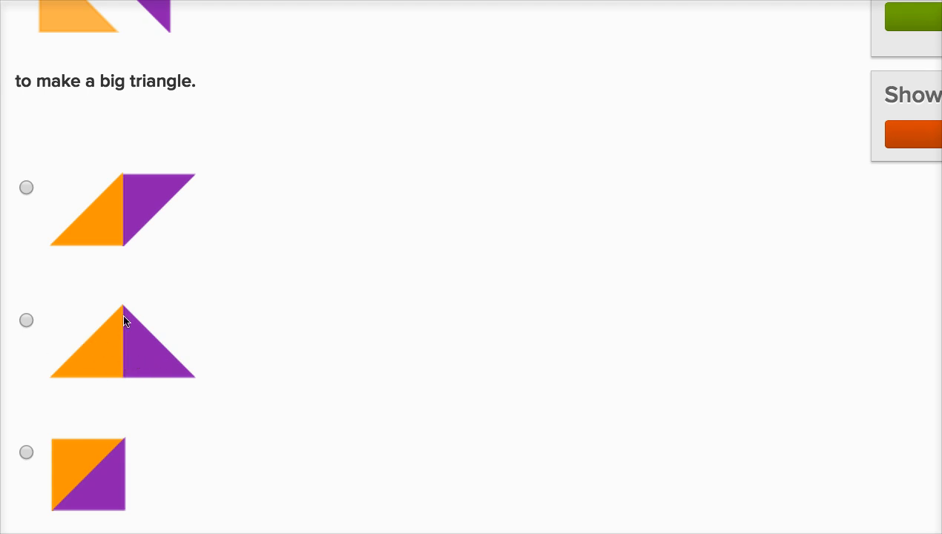
pyautogui.moveTo(123, 312)
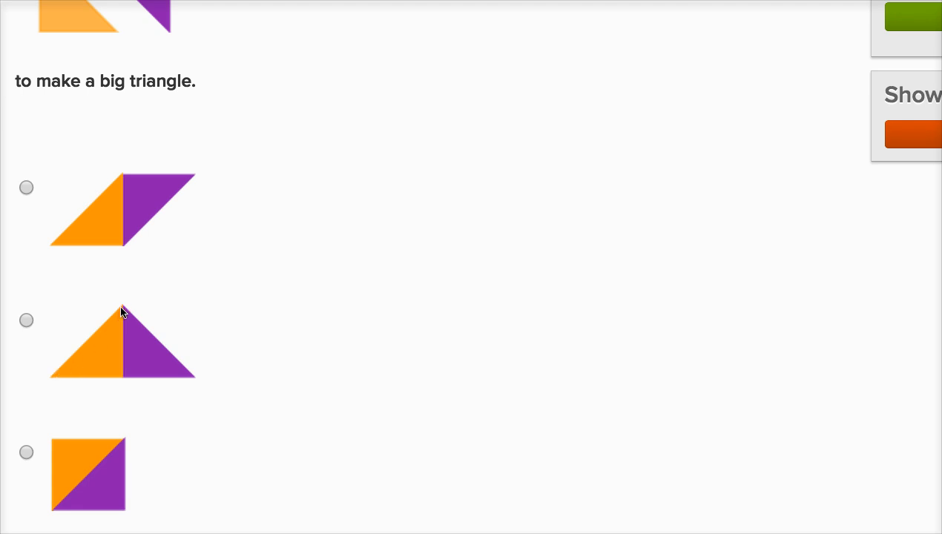
pyautogui.click(27, 319)
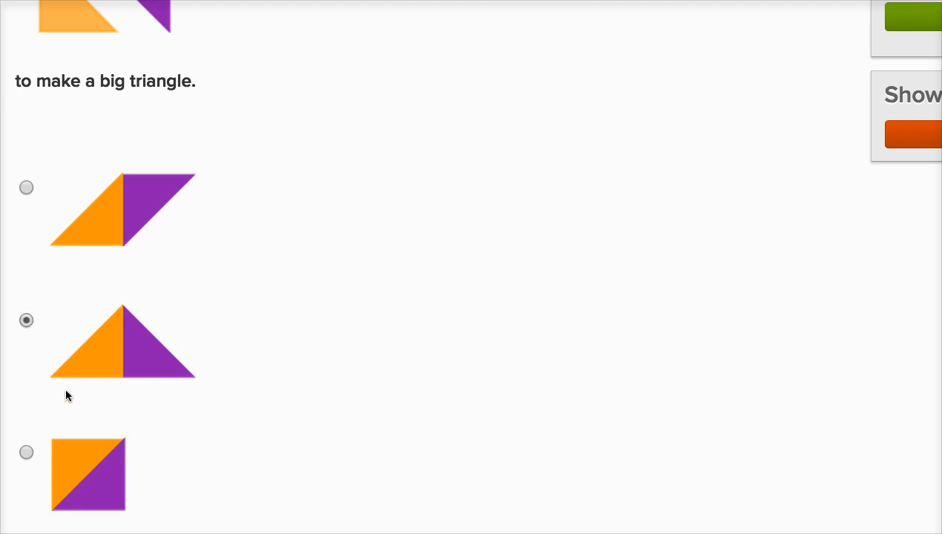
pyautogui.moveTo(86, 479)
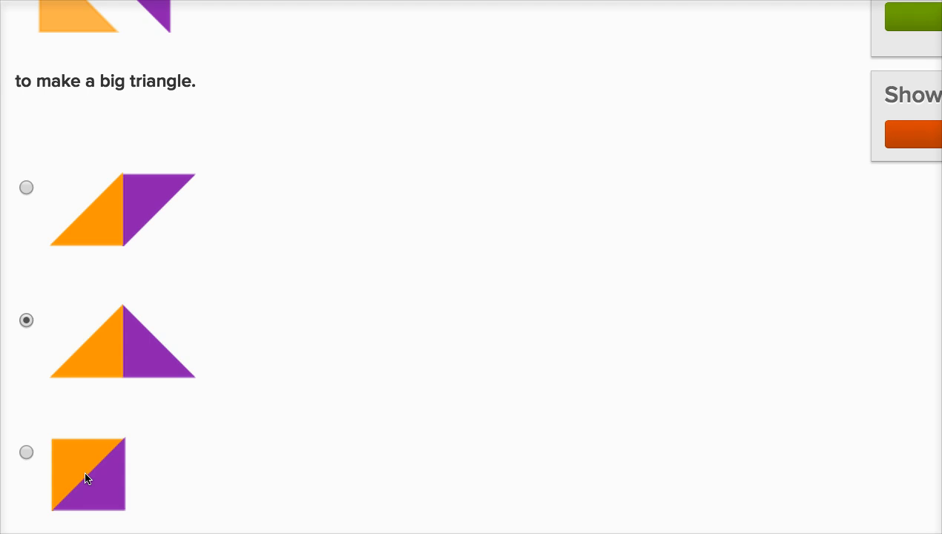
pyautogui.moveTo(115, 115)
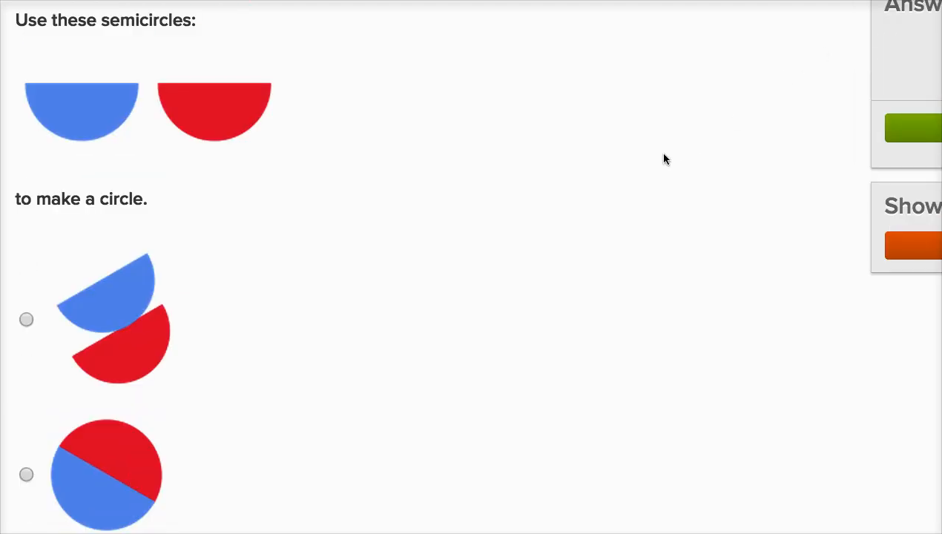
pyautogui.moveTo(653, 158)
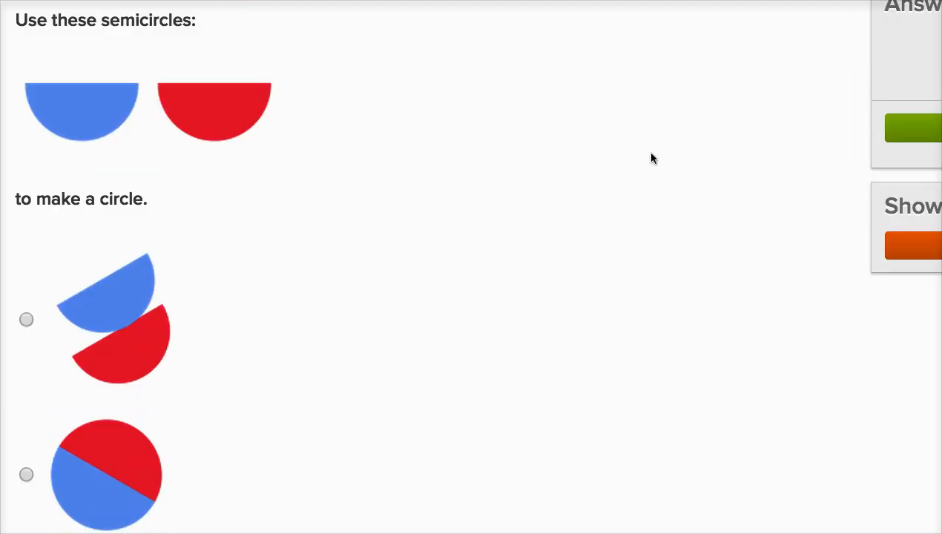
pyautogui.scroll(-3)
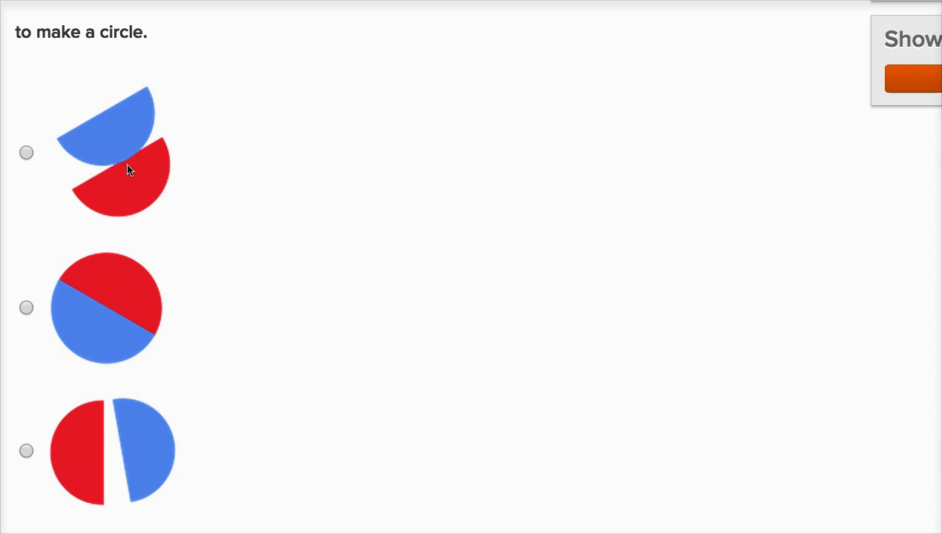
pyautogui.moveTo(117, 152)
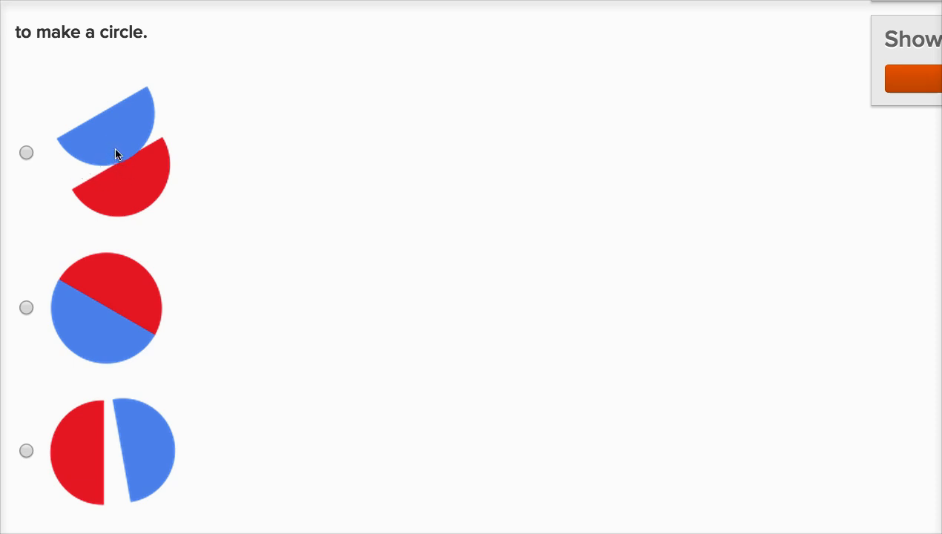
pyautogui.moveTo(135, 261)
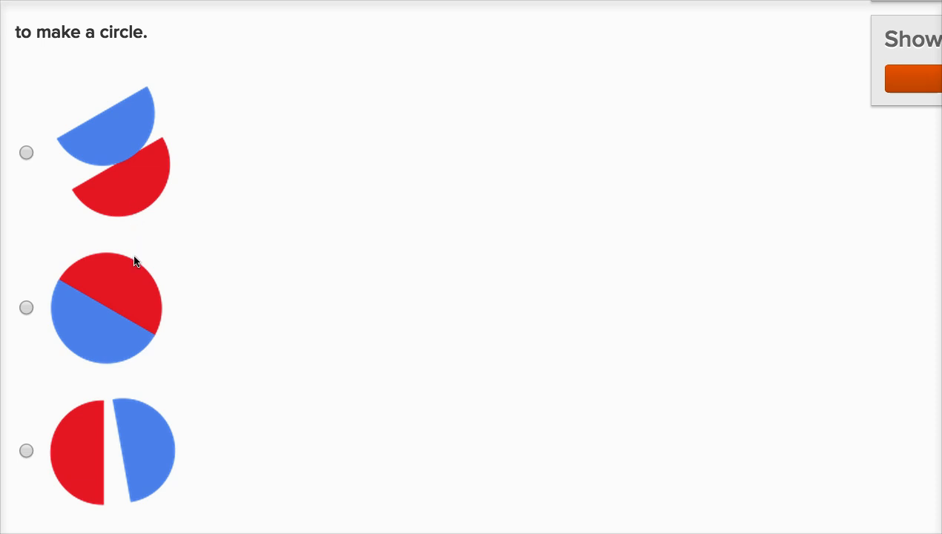
# Step: Select the second choice, the complete red-and-blue circle
pyautogui.click(26, 308)
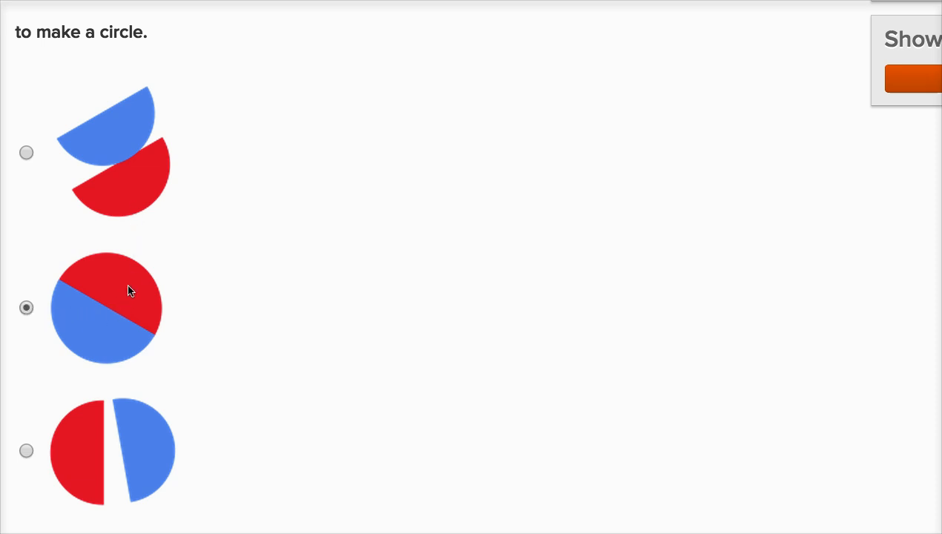
pyautogui.moveTo(139, 301)
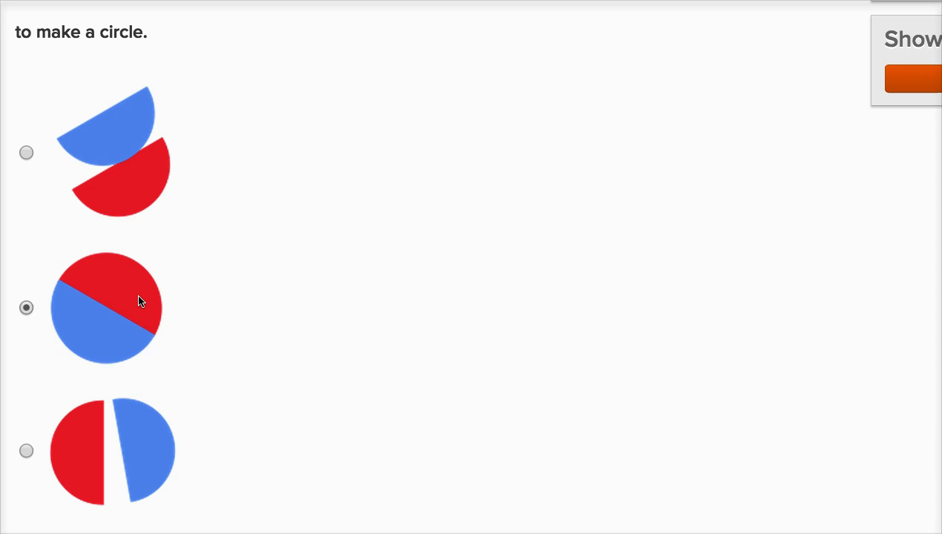
pyautogui.moveTo(644, 250)
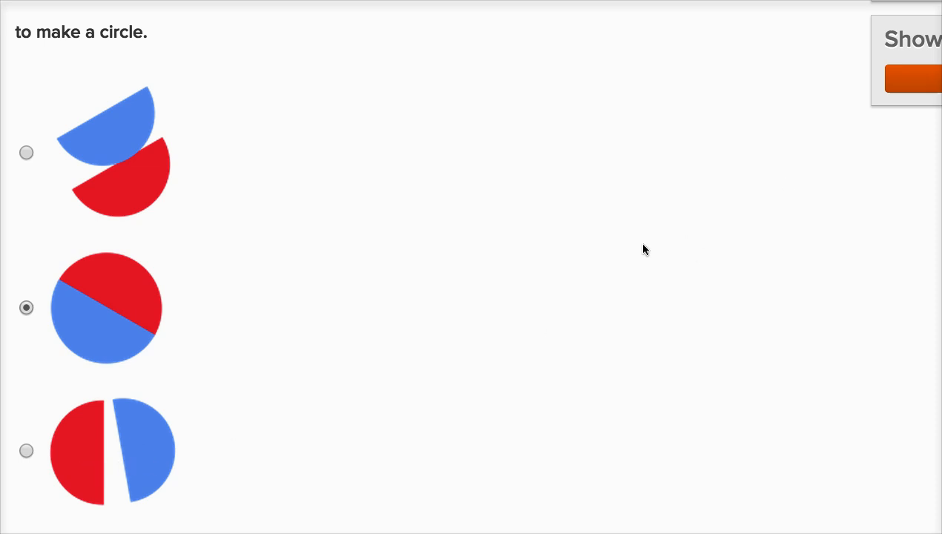
pyautogui.scroll(3)
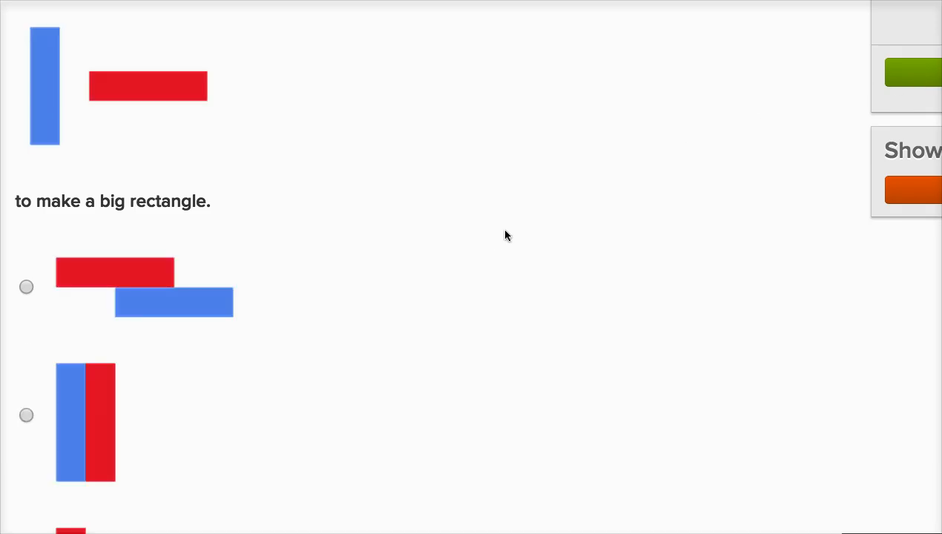
# Step: Select the second choice, blue and red strips side by side forming a rectangle
pyautogui.scroll(3)
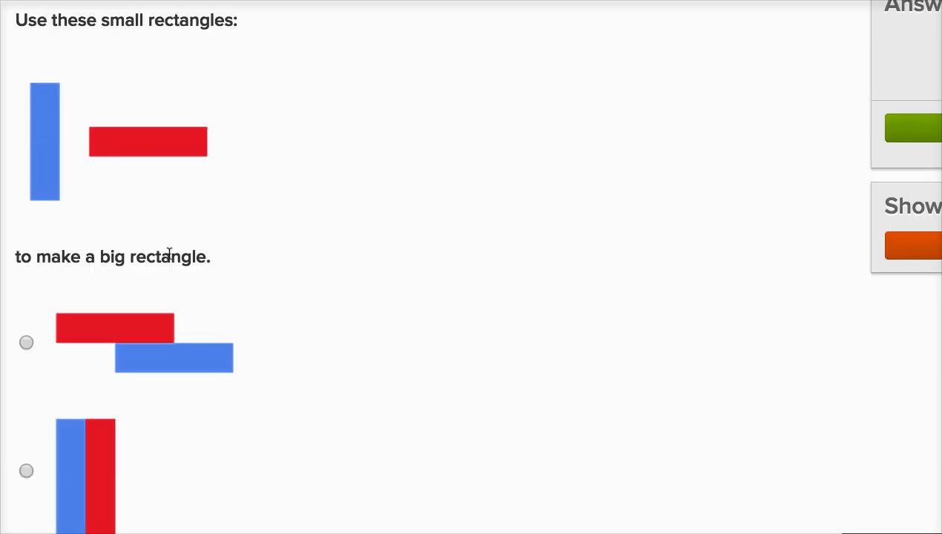
pyautogui.scroll(-3)
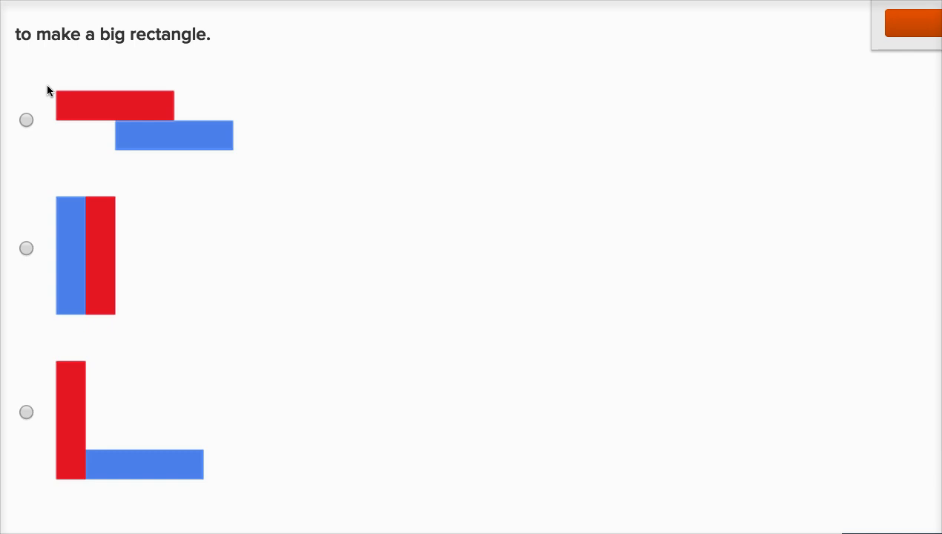
pyautogui.moveTo(112, 128)
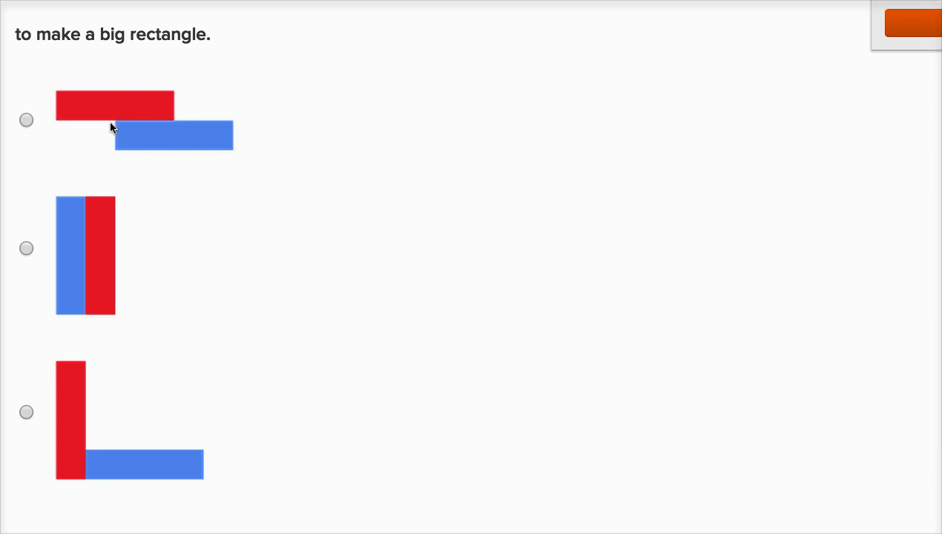
pyautogui.moveTo(58, 321)
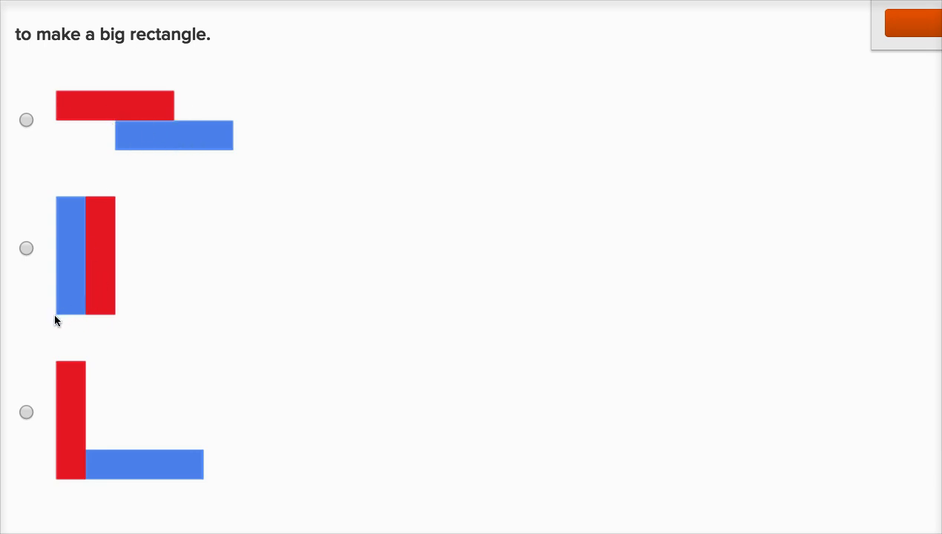
pyautogui.moveTo(66, 199)
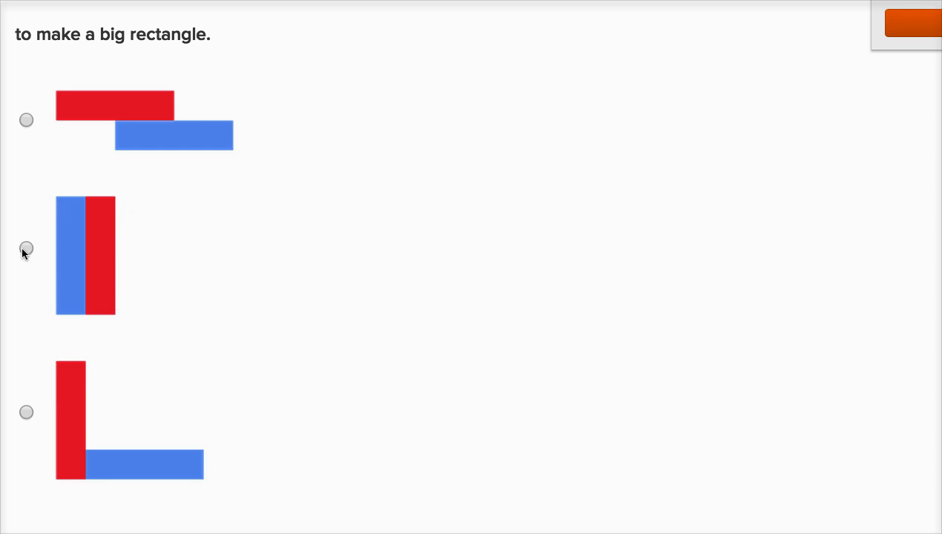
pyautogui.click(27, 248)
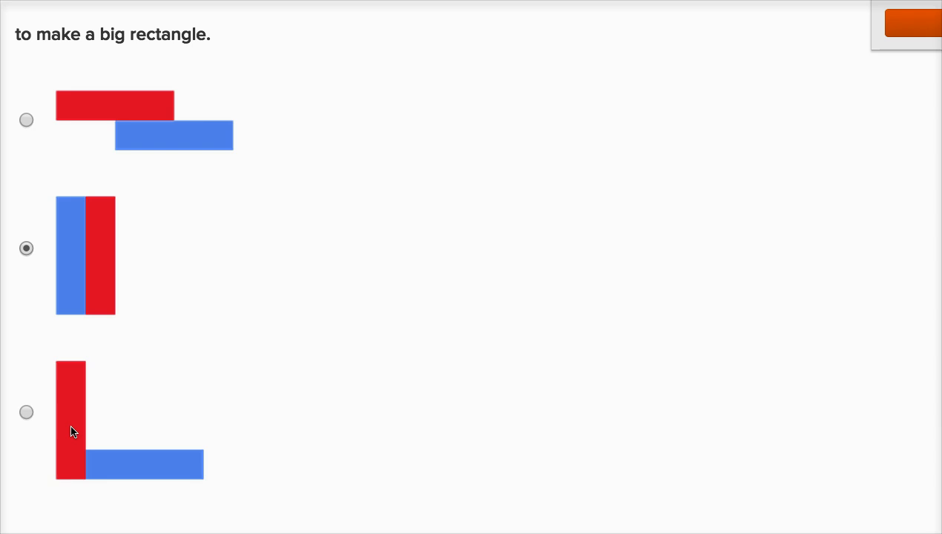